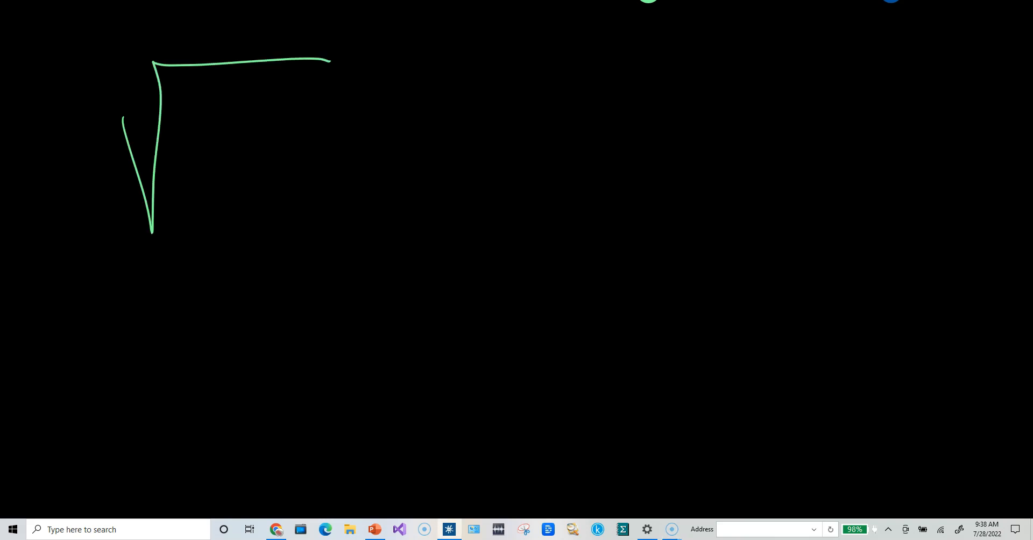
# Step: Write √25 = 5 in green and double-underline the answer 5
pyautogui.moveTo(192, 118); pyautogui.dragTo(290, 184)
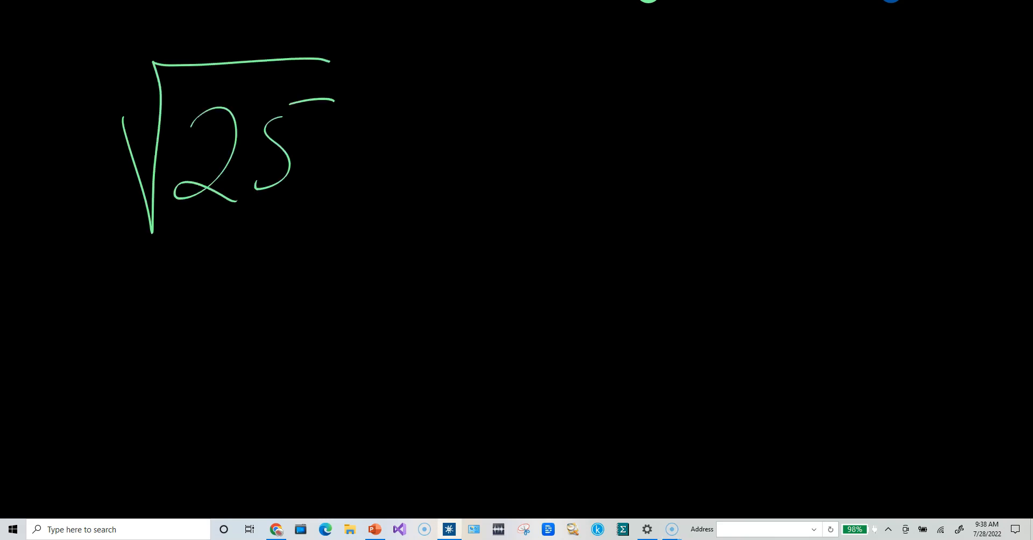
pyautogui.moveTo(356, 142); pyautogui.dragTo(501, 158)
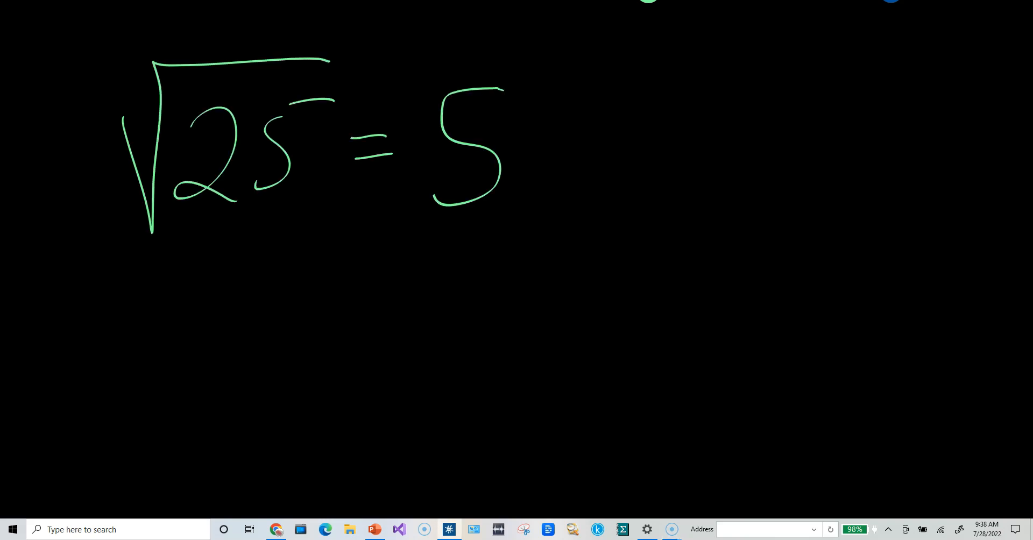
pyautogui.moveTo(454, 231); pyautogui.dragTo(547, 240)
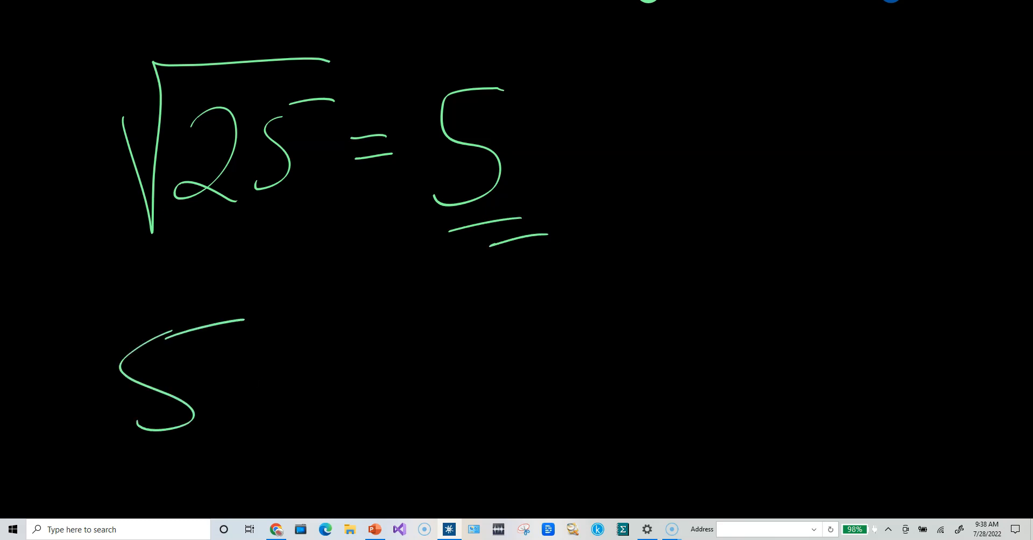
# Step: Write the check 5 · 5 = 25 below and underline 25 twice in pink
pyautogui.moveTo(257, 369); pyautogui.dragTo(500, 369)
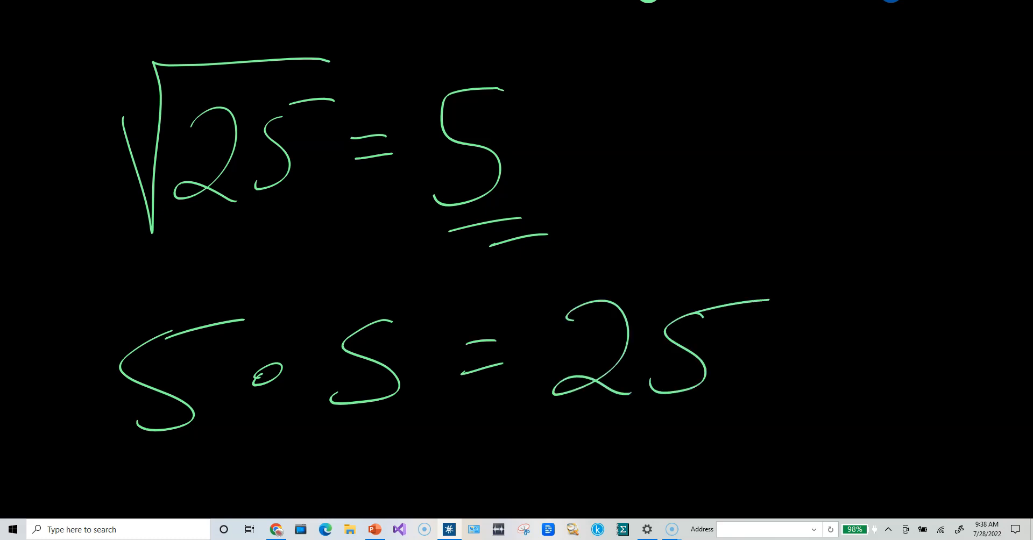
pyautogui.moveTo(580, 458); pyautogui.dragTo(717, 434)
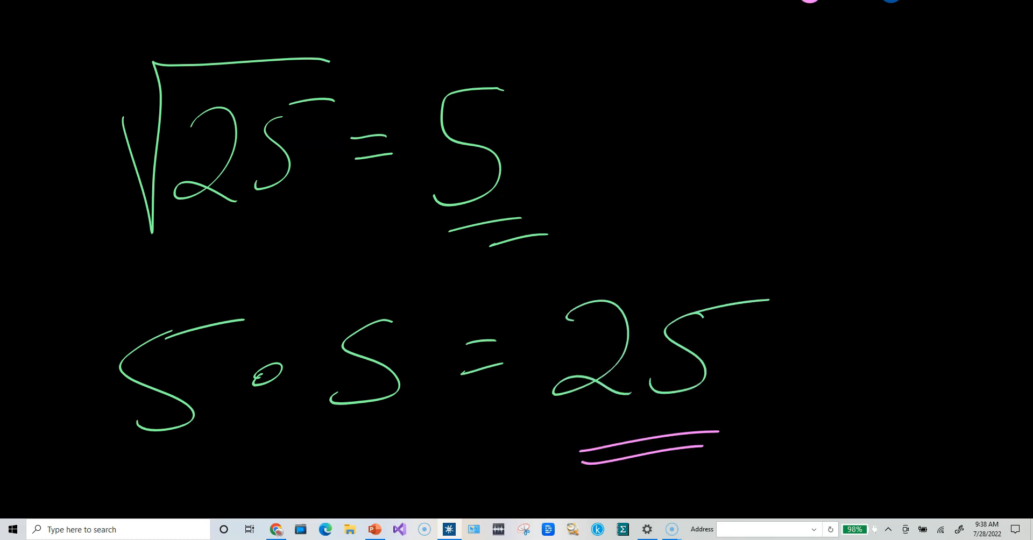
pyautogui.moveTo(208, 217); pyautogui.dragTo(287, 227)
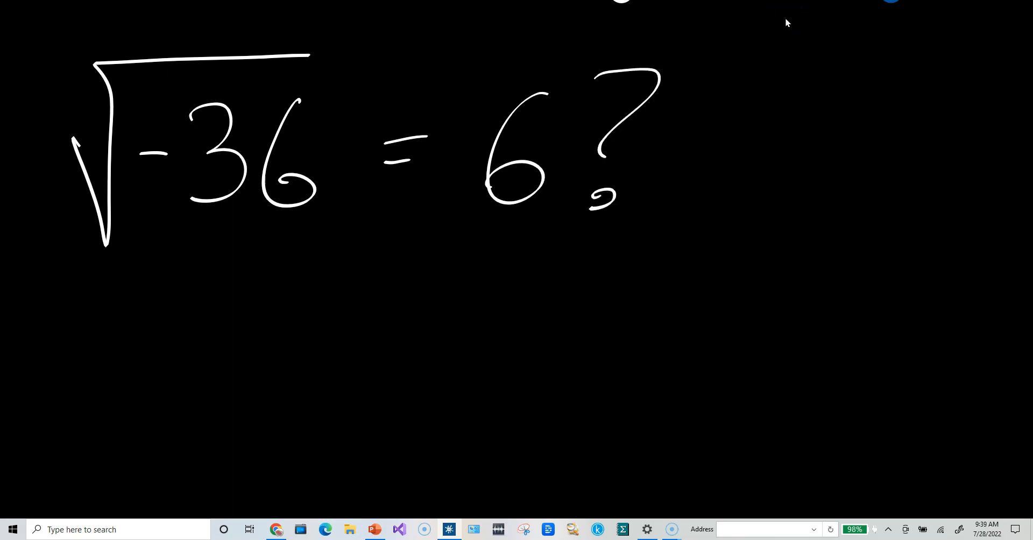
# Step: Write the check 6 · 6 in white below the posed √-36 = 6?
pyautogui.moveTo(99, 296); pyautogui.dragTo(329, 408)
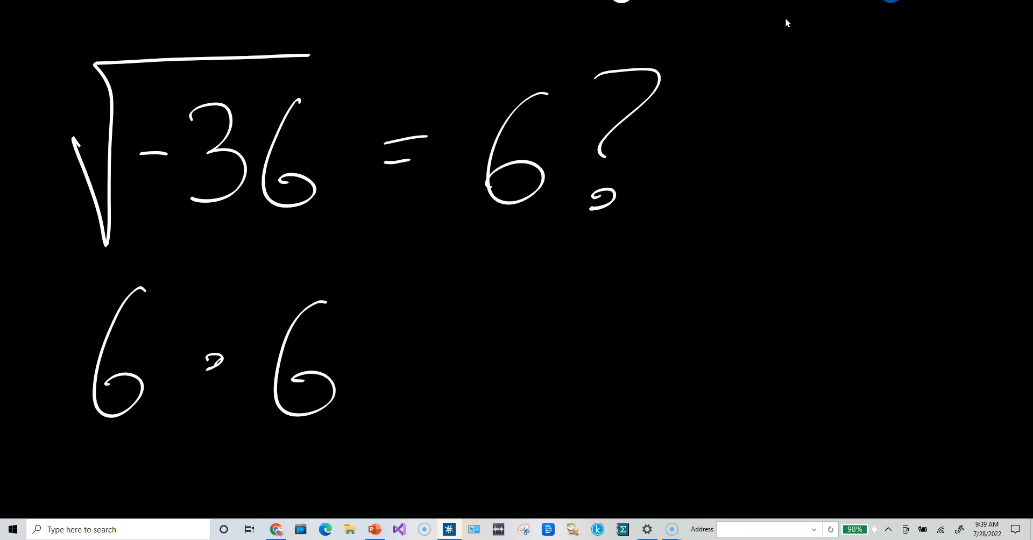
pyautogui.moveTo(412, 345); pyautogui.dragTo(465, 366)
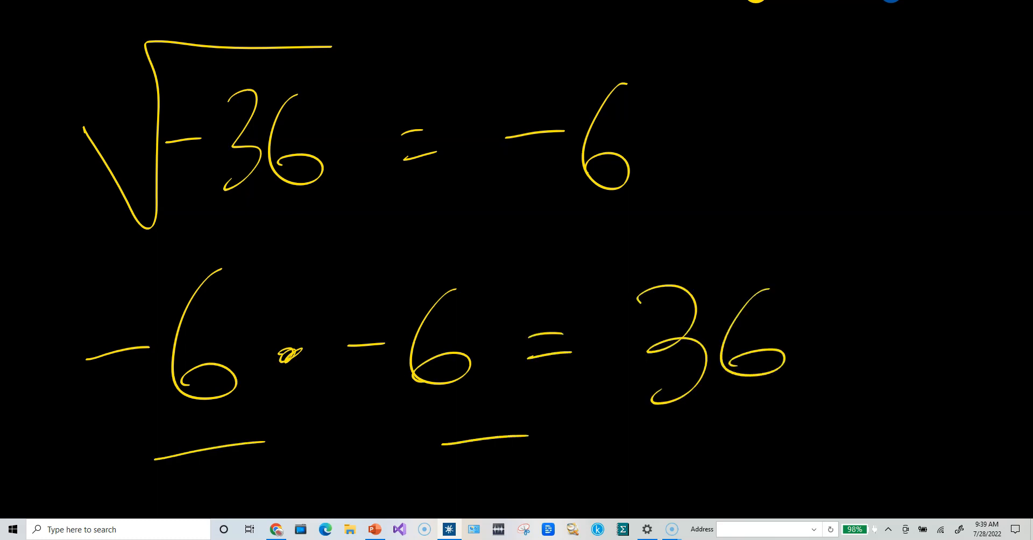
# Step: Write the yellow check -6 · -6 = 36 and underline the -6 factors
pyautogui.moveTo(623, 273); pyautogui.dragTo(770, 402)
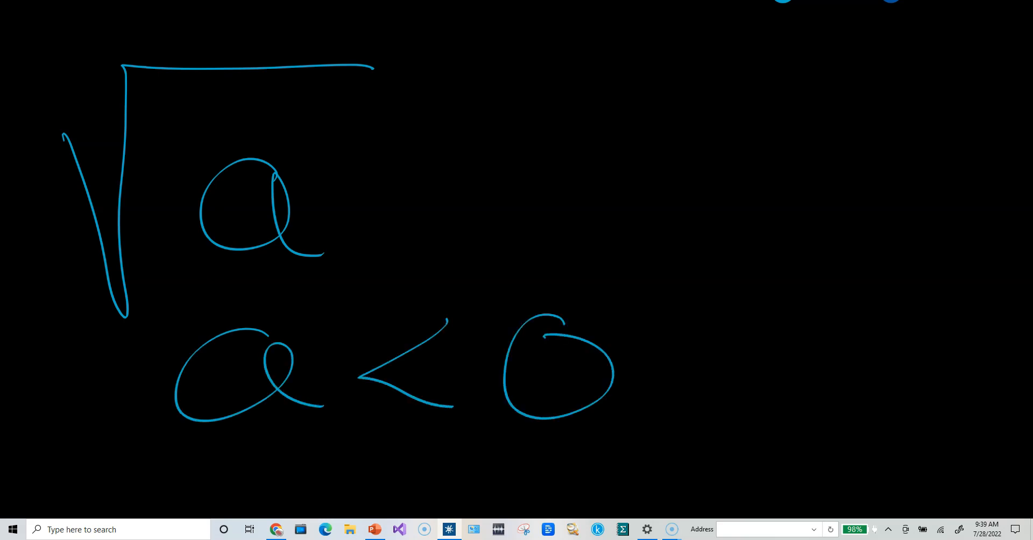
# Step: Draw an equals sign in blue to the right of √a, above a < 0
pyautogui.moveTo(441, 159); pyautogui.dragTo(519, 158)
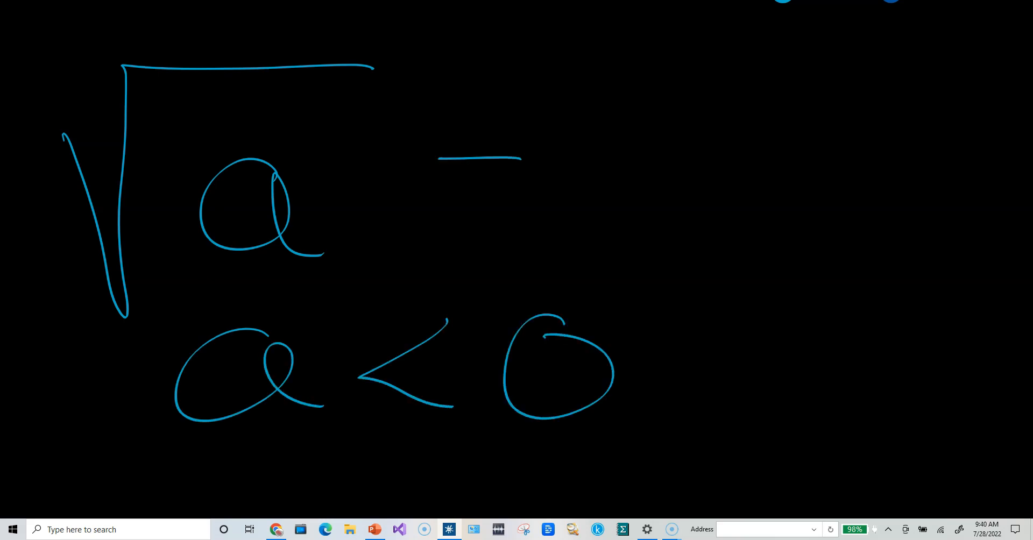
pyautogui.moveTo(438, 232); pyautogui.dragTo(514, 229)
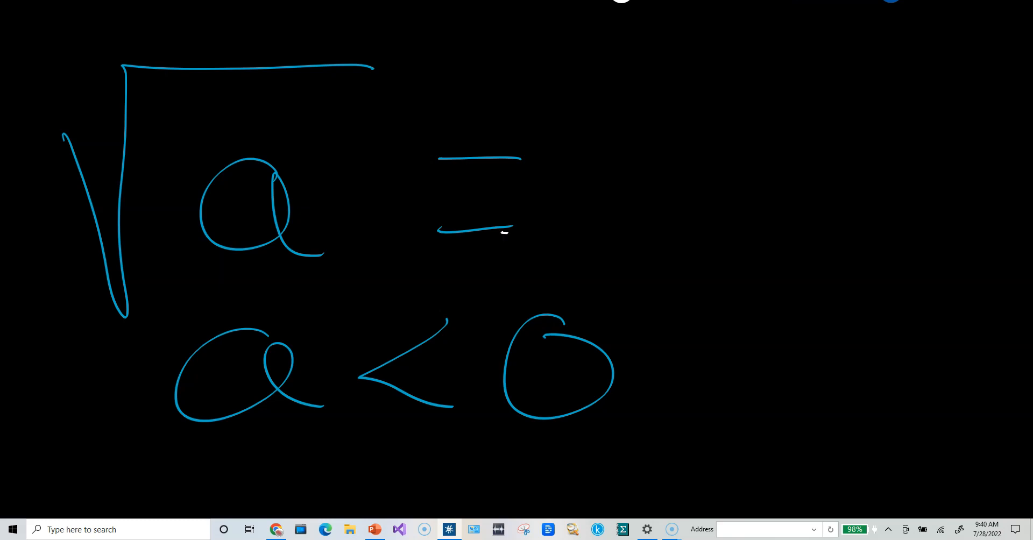